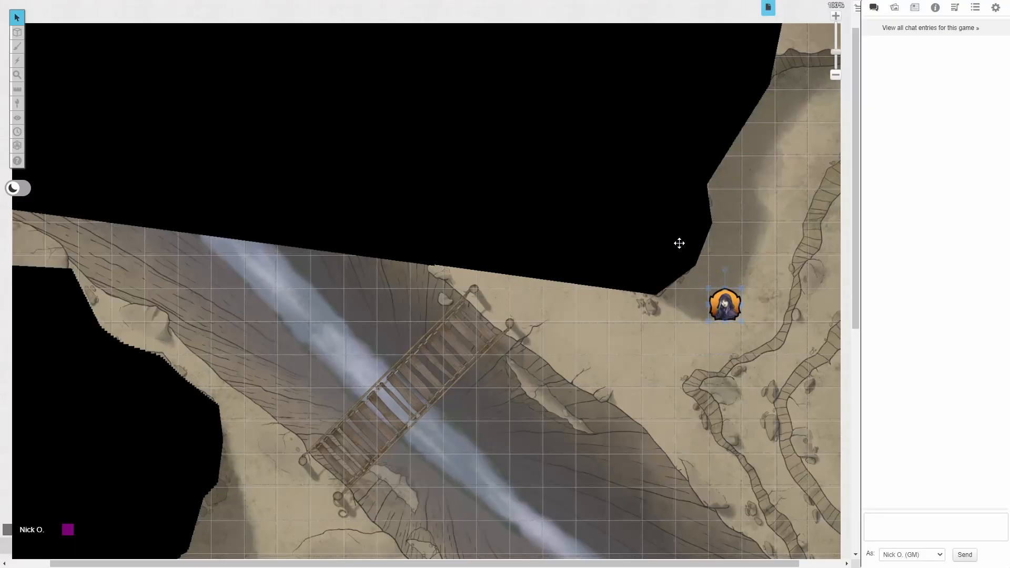
# Drag tokens near the cliff, the bush and the club dance floor to show one-way sight blocking.
pyautogui.moveTo(725, 303); pyautogui.dragTo(555, 112)
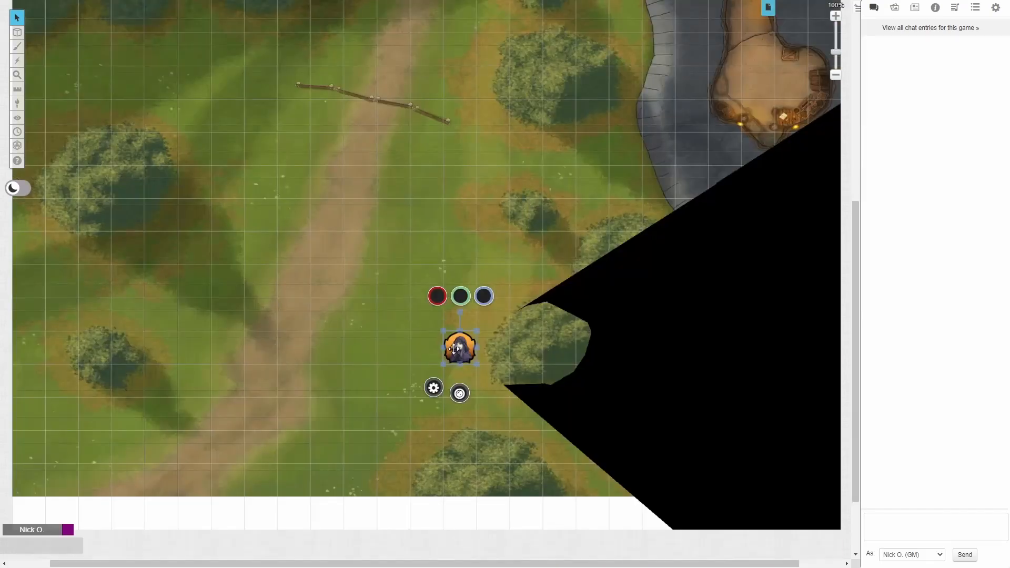
pyautogui.moveTo(459, 348); pyautogui.dragTo(496, 296)
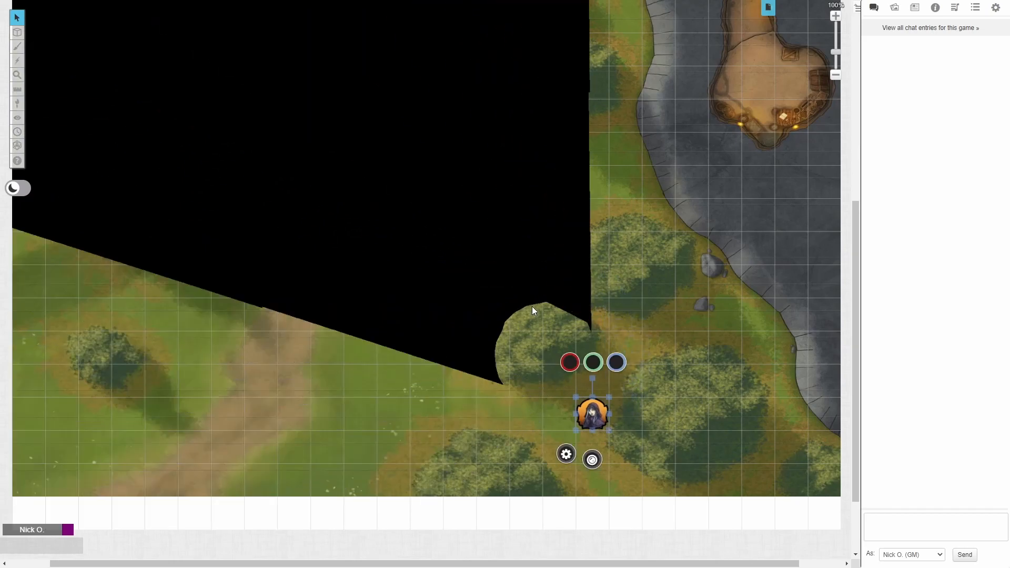
pyautogui.moveTo(526, 331)
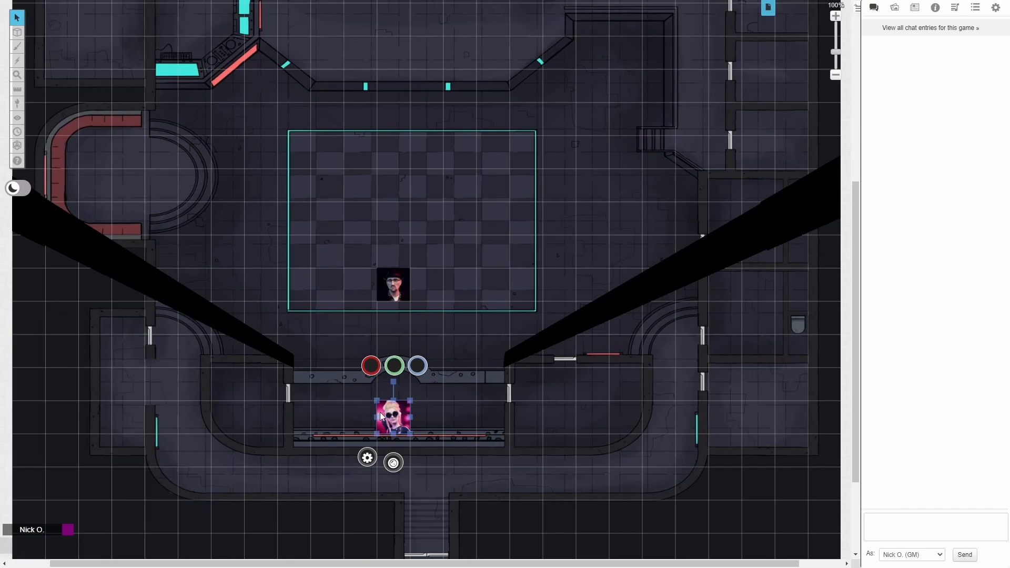
pyautogui.moveTo(393, 415); pyautogui.dragTo(393, 286)
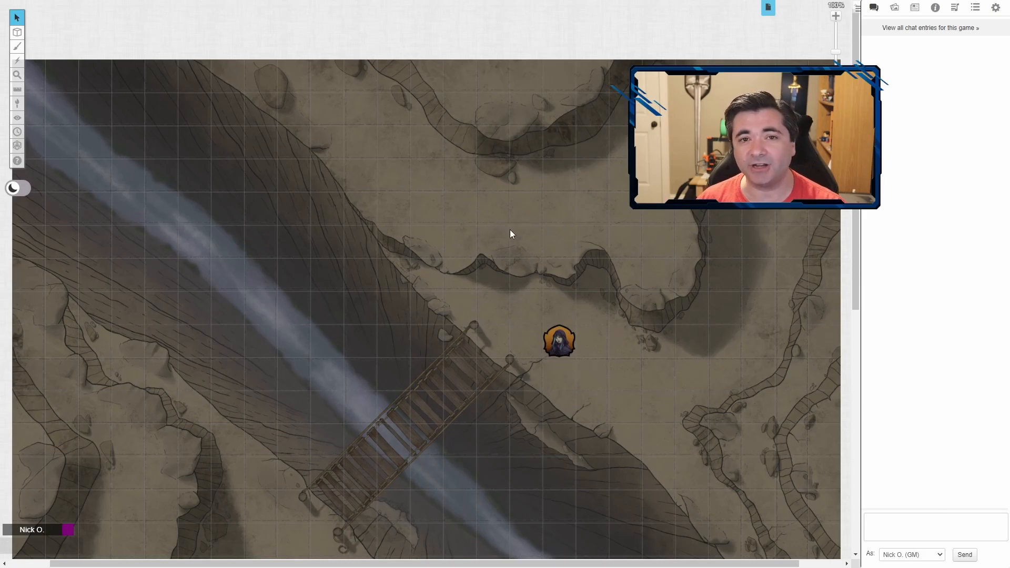
pyautogui.moveTo(522, 234)
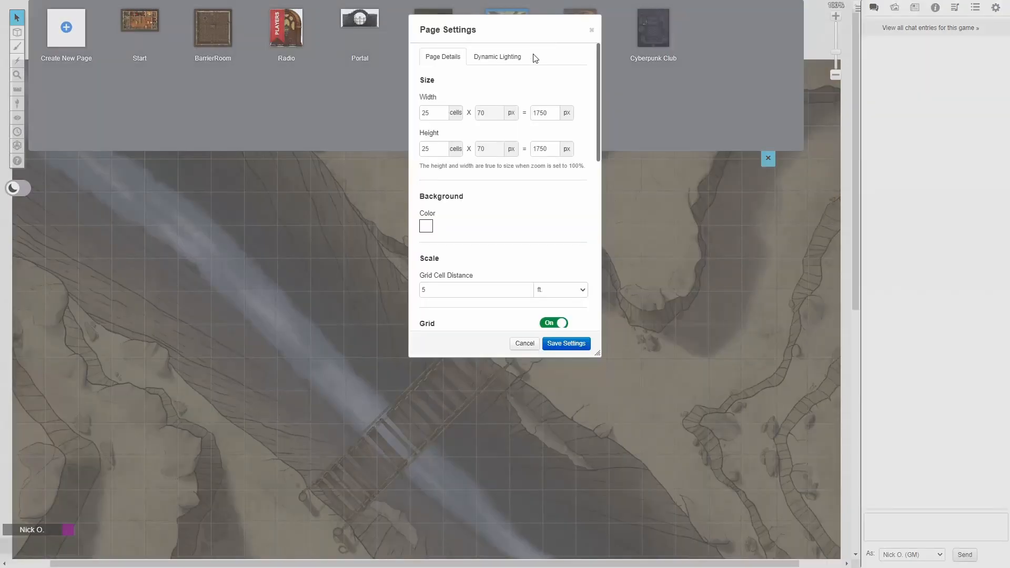
# Confirm dynamic lighting on the canyon page and save vision on for the hooded token.
pyautogui.click(497, 56)
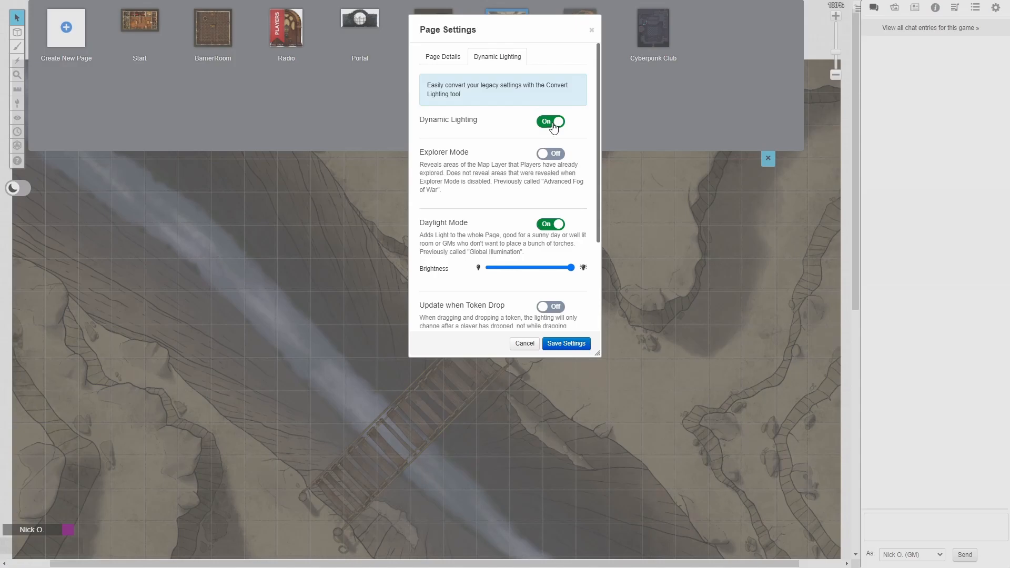
pyautogui.moveTo(566, 234)
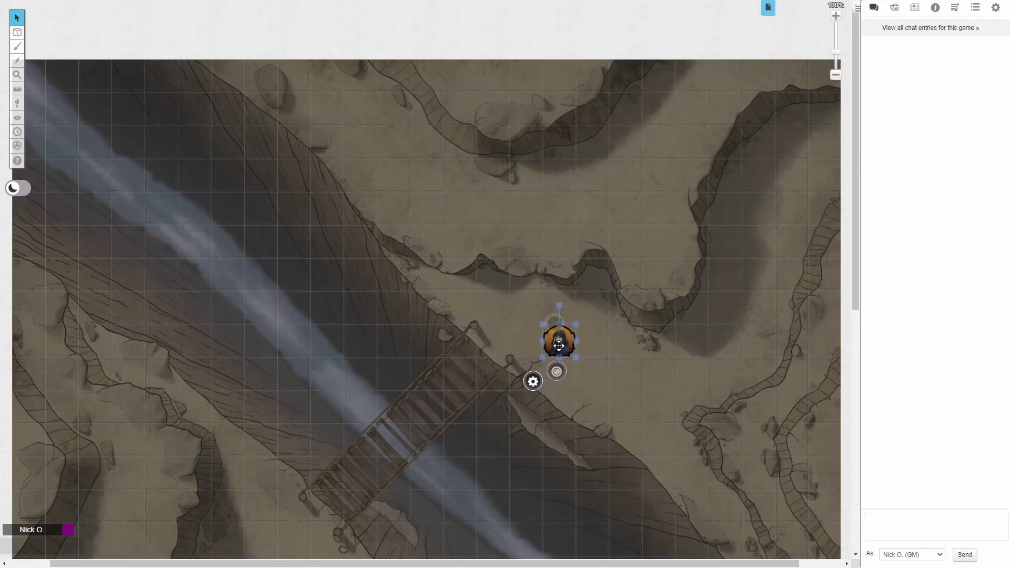
pyautogui.click(533, 381)
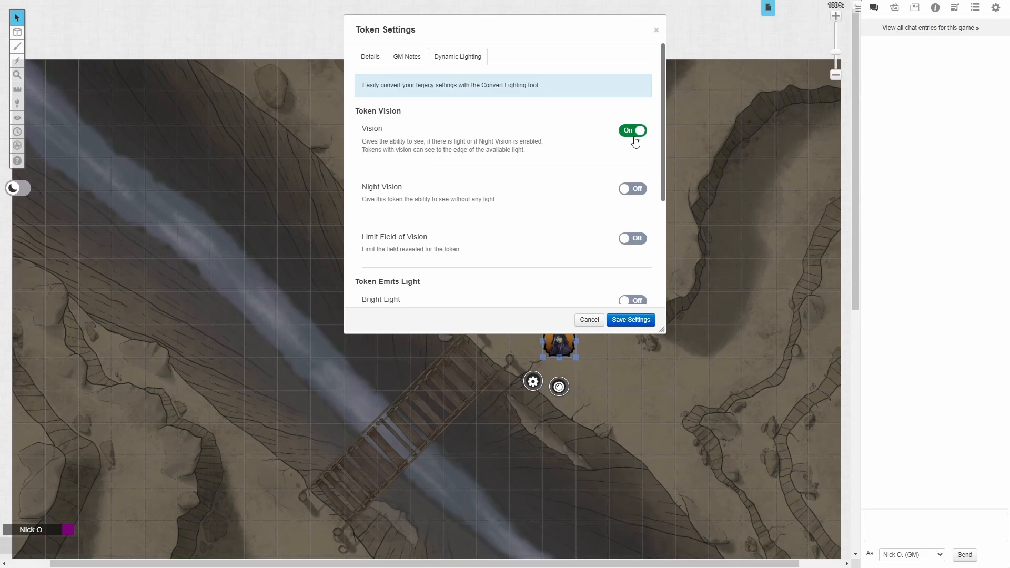
pyautogui.click(629, 319)
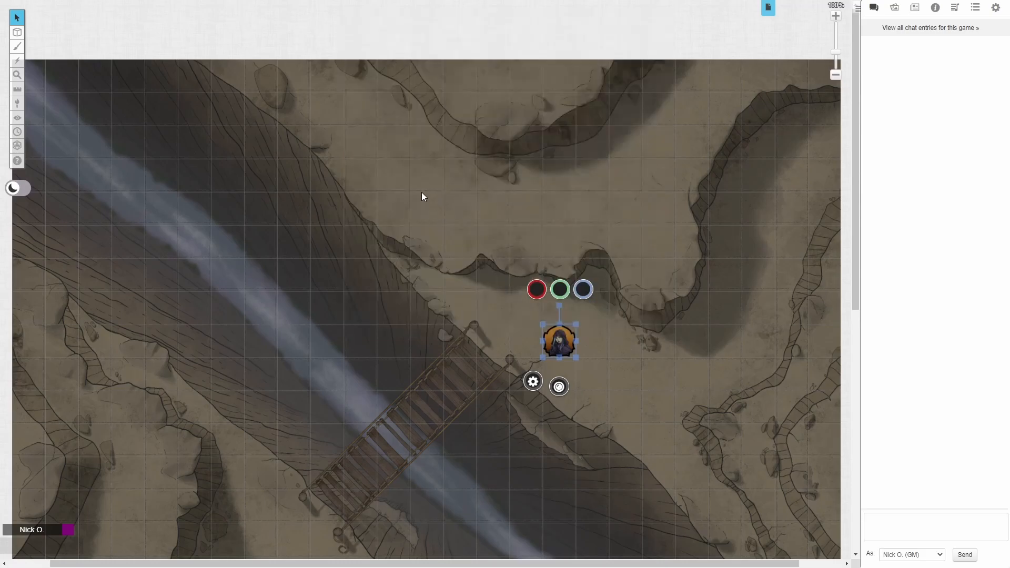
pyautogui.click(16, 33)
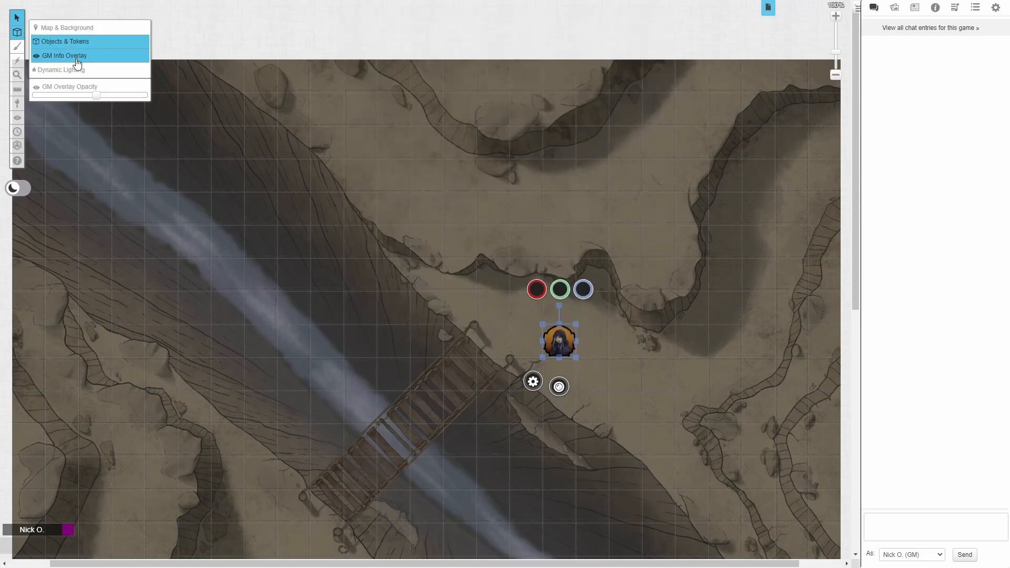
# On the Dynamic Lighting layer, draw a one-way barrier along the upper cliff edge to the right edge.
pyautogui.click(61, 69)
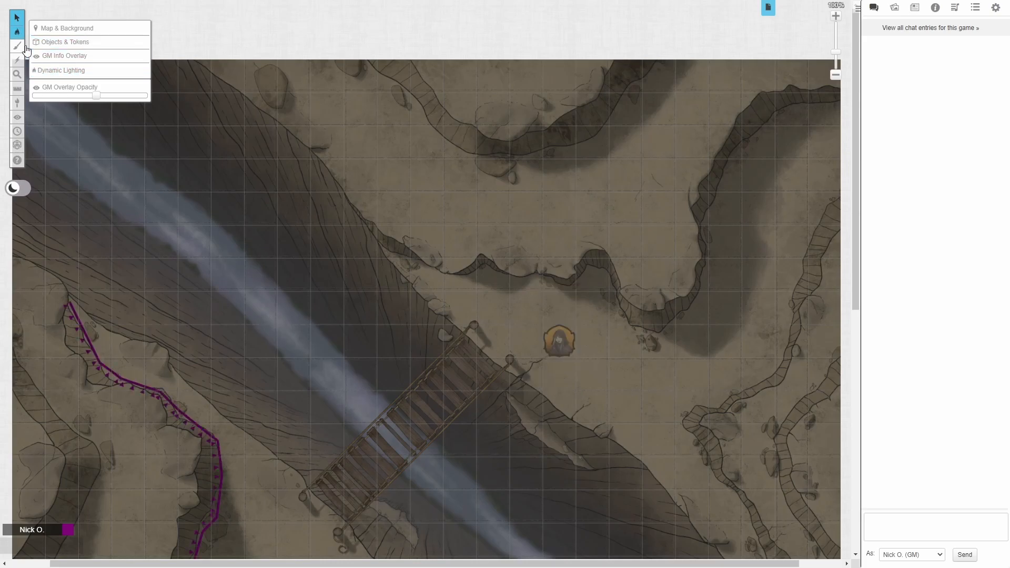
pyautogui.click(18, 47)
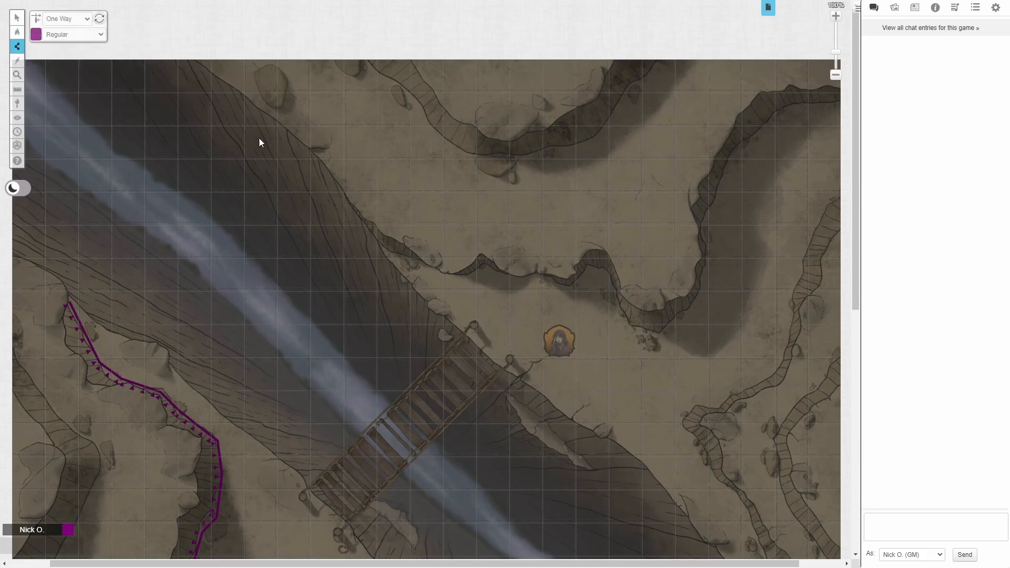
pyautogui.moveTo(372, 232)
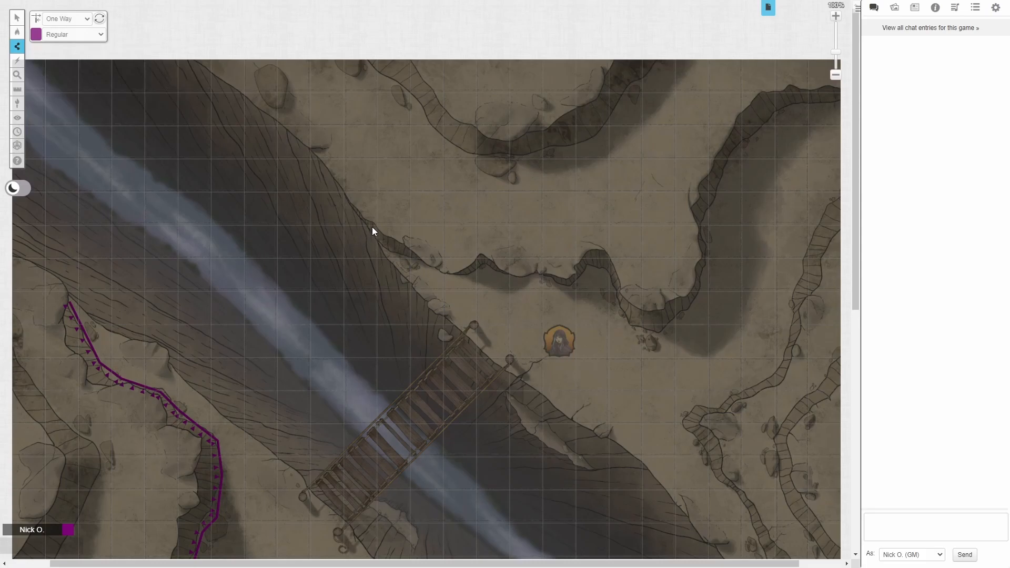
pyautogui.moveTo(373, 230); pyautogui.dragTo(409, 261)
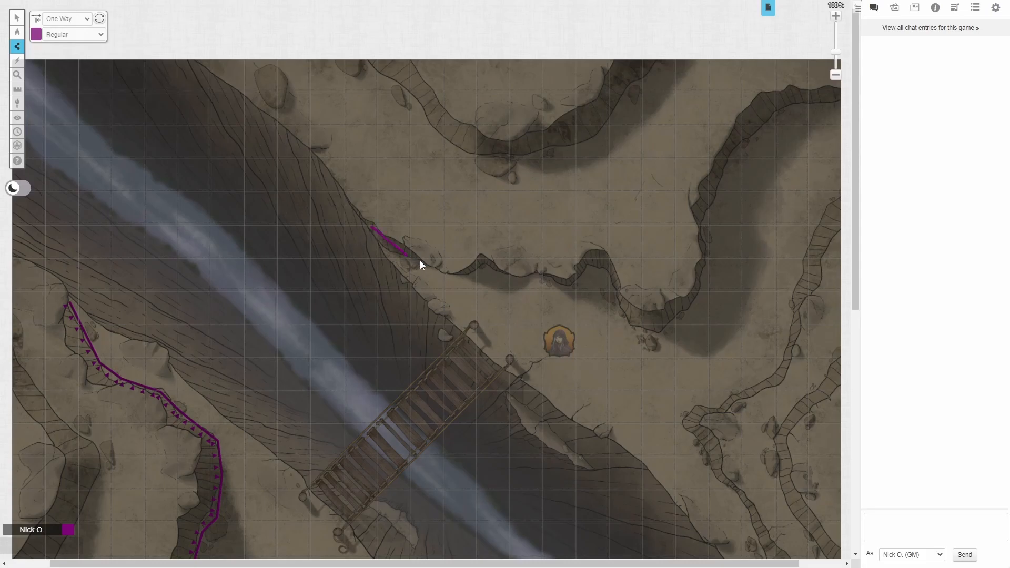
pyautogui.moveTo(413, 261); pyautogui.dragTo(467, 273)
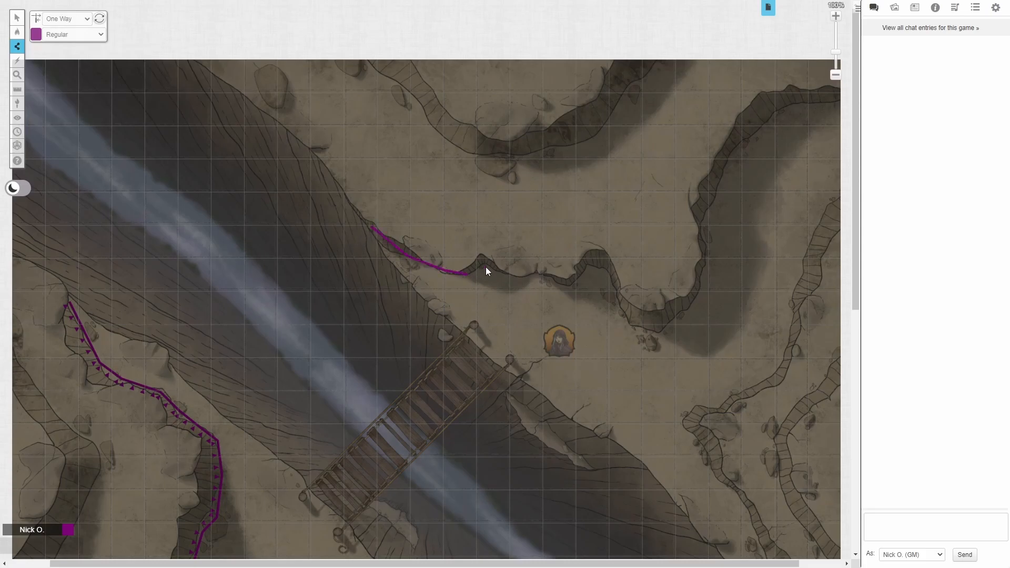
pyautogui.moveTo(464, 271); pyautogui.dragTo(567, 287)
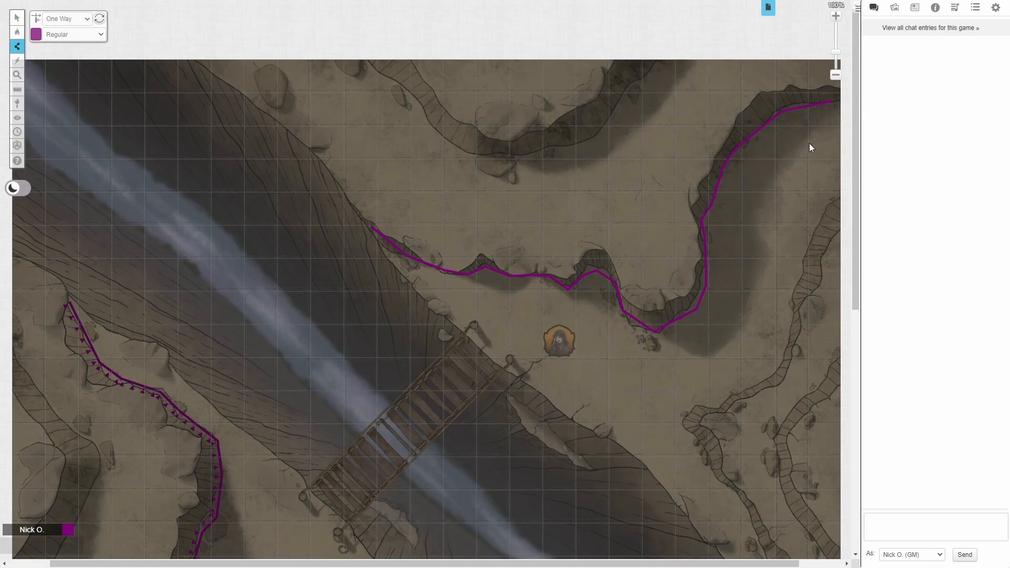
pyautogui.moveTo(828, 104)
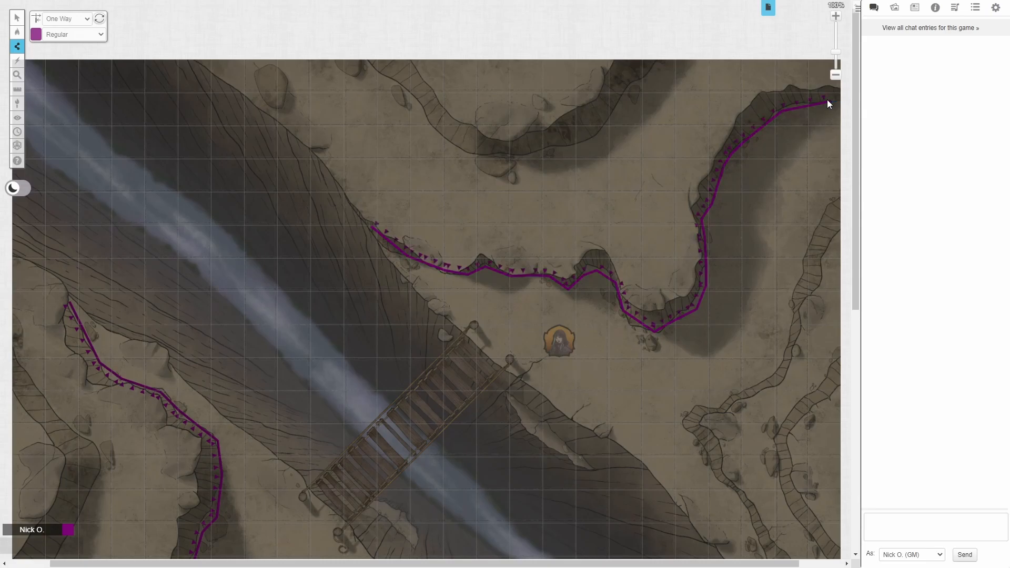
# Switch the upper cliff barrier to a plain wall, then set it back to one-way.
pyautogui.click(17, 16)
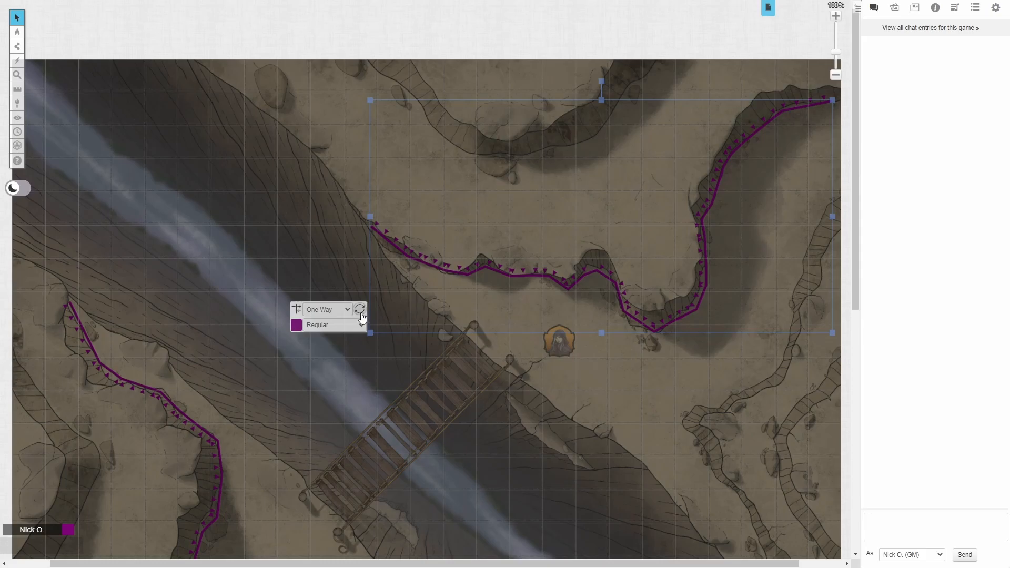
pyautogui.moveTo(346, 313)
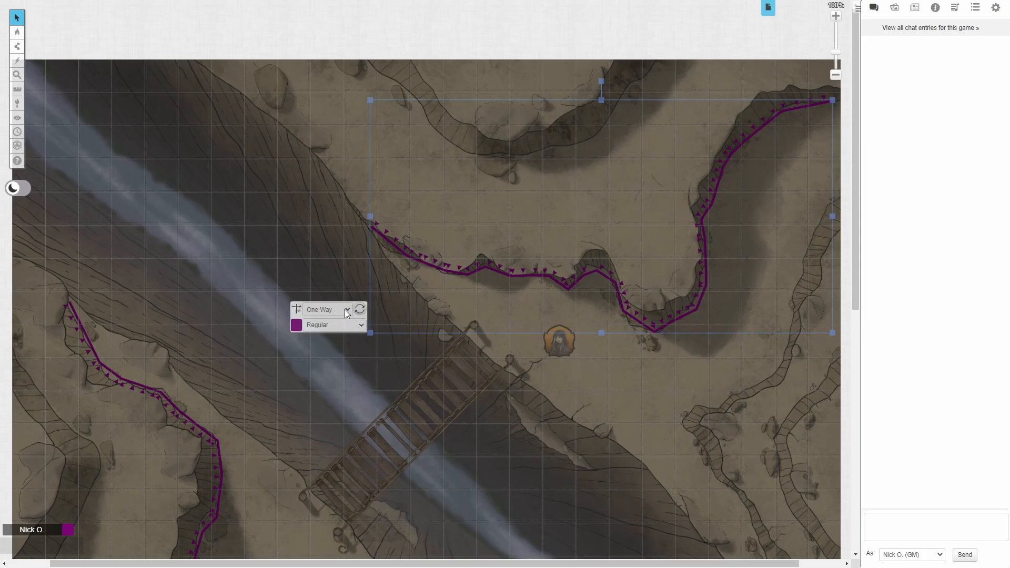
pyautogui.click(326, 309)
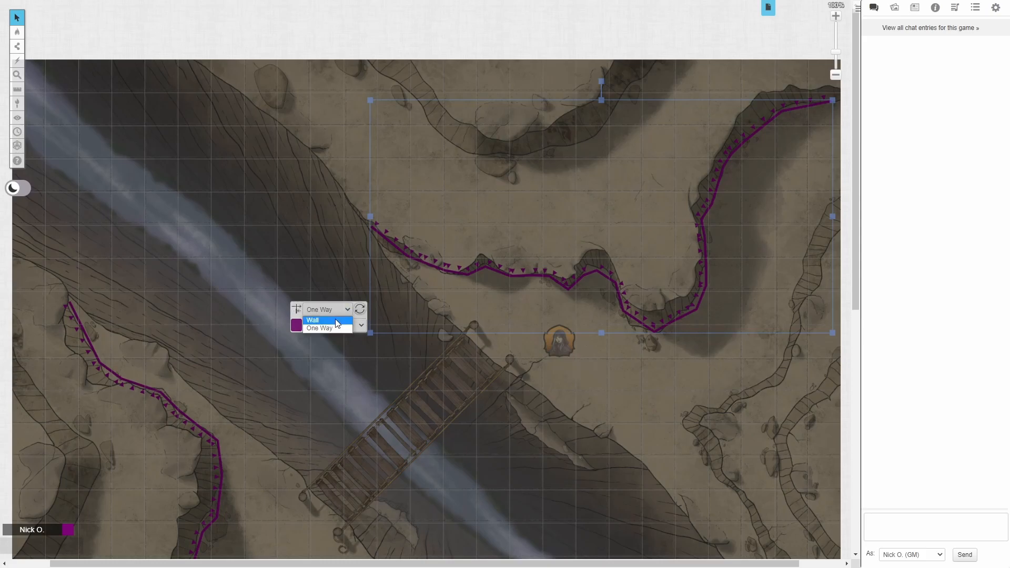
pyautogui.click(313, 321)
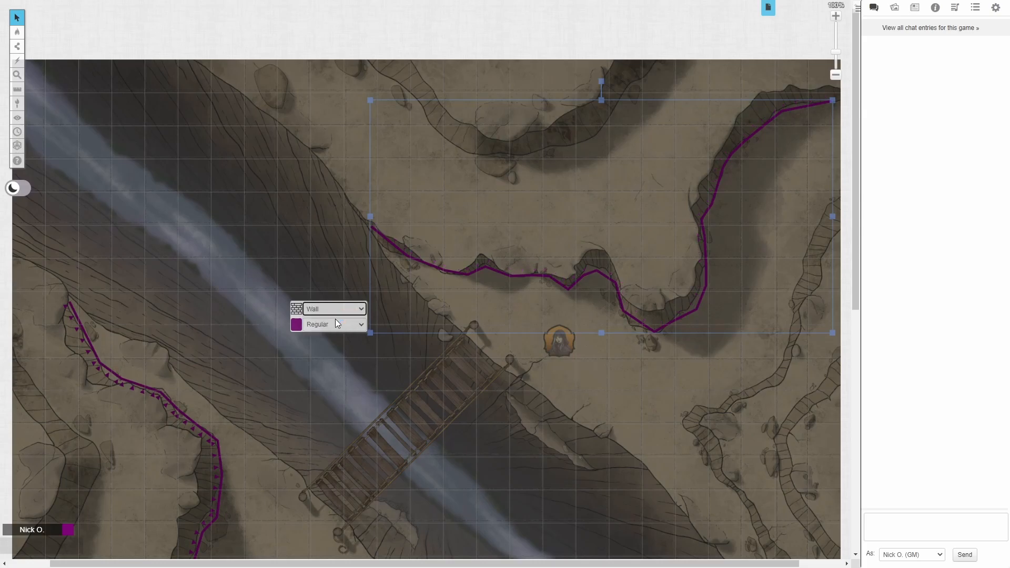
pyautogui.click(333, 308)
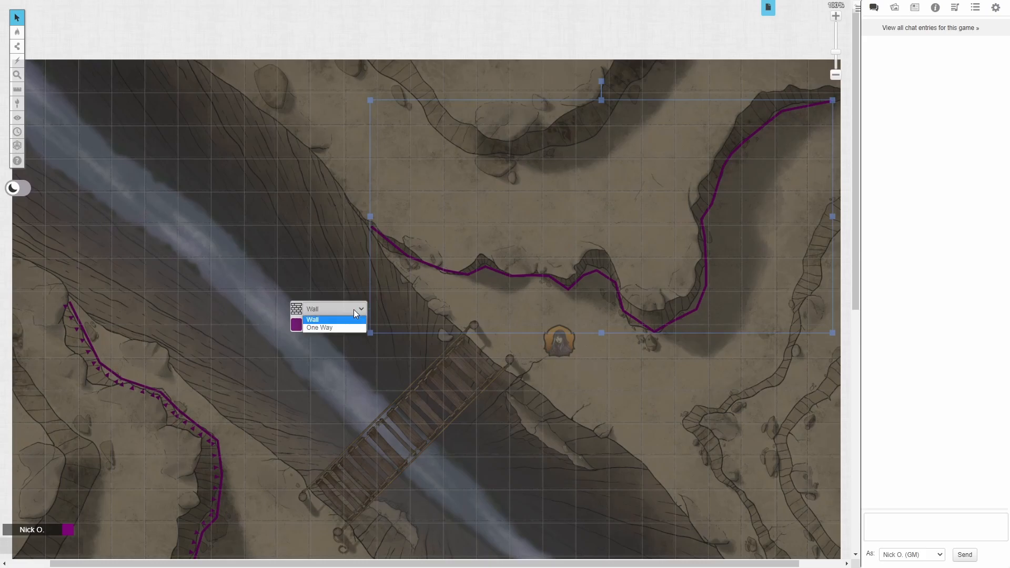
pyautogui.click(319, 327)
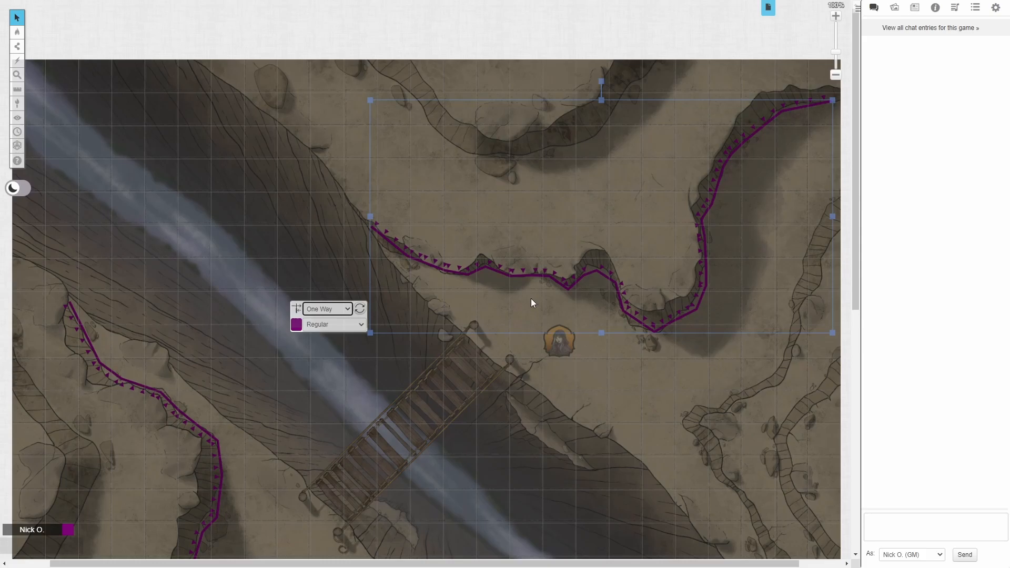
pyautogui.moveTo(493, 290)
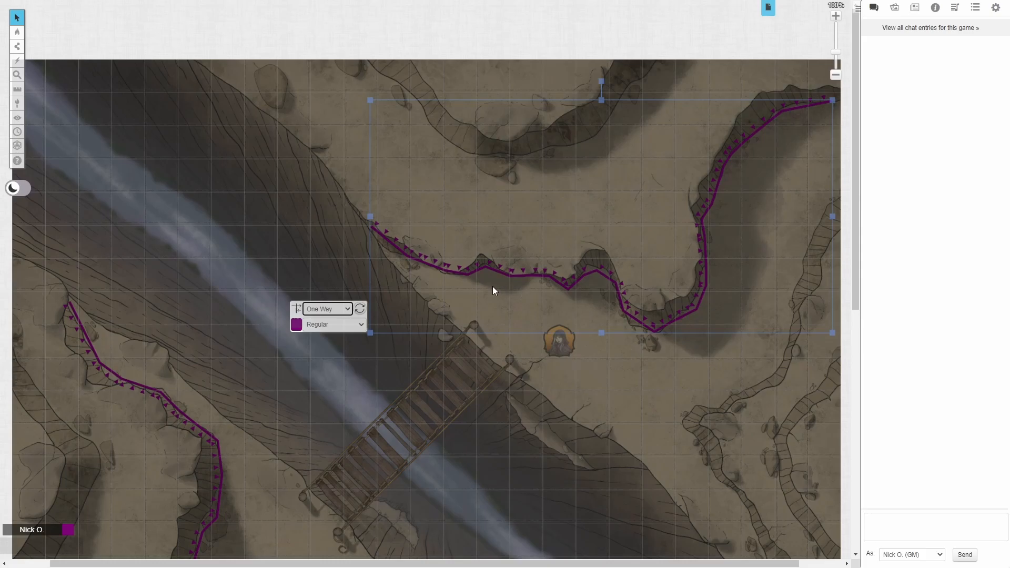
pyautogui.moveTo(516, 271)
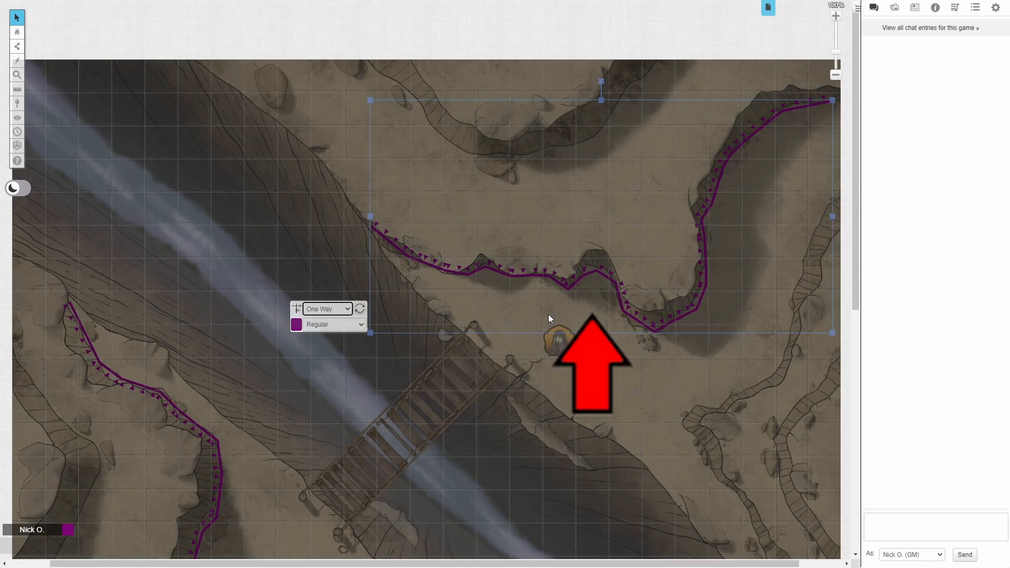
# Place the hooded token on the high ground above the cliff barrier.
pyautogui.click(527, 351)
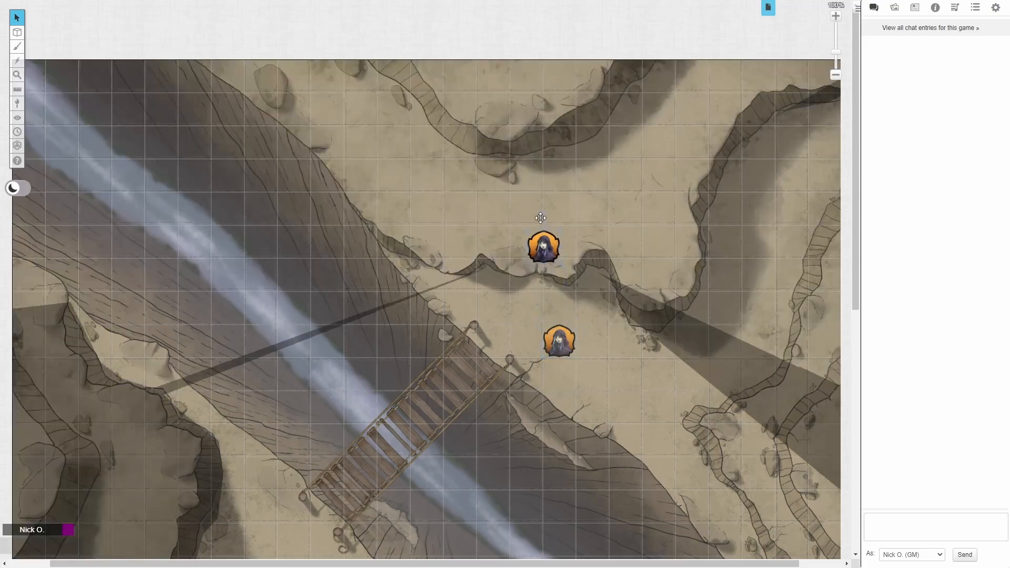
pyautogui.click(542, 246)
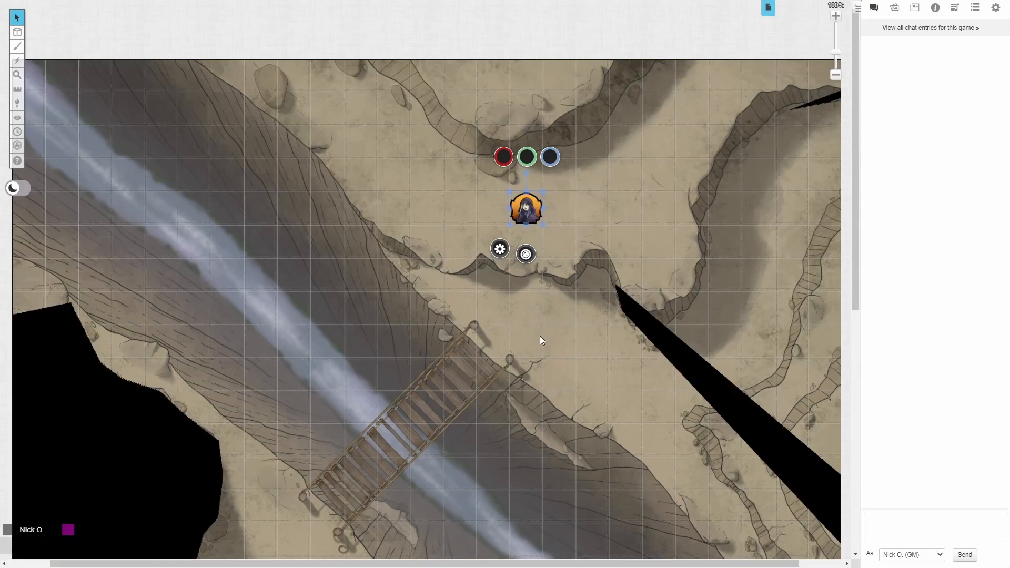
pyautogui.moveTo(523, 339)
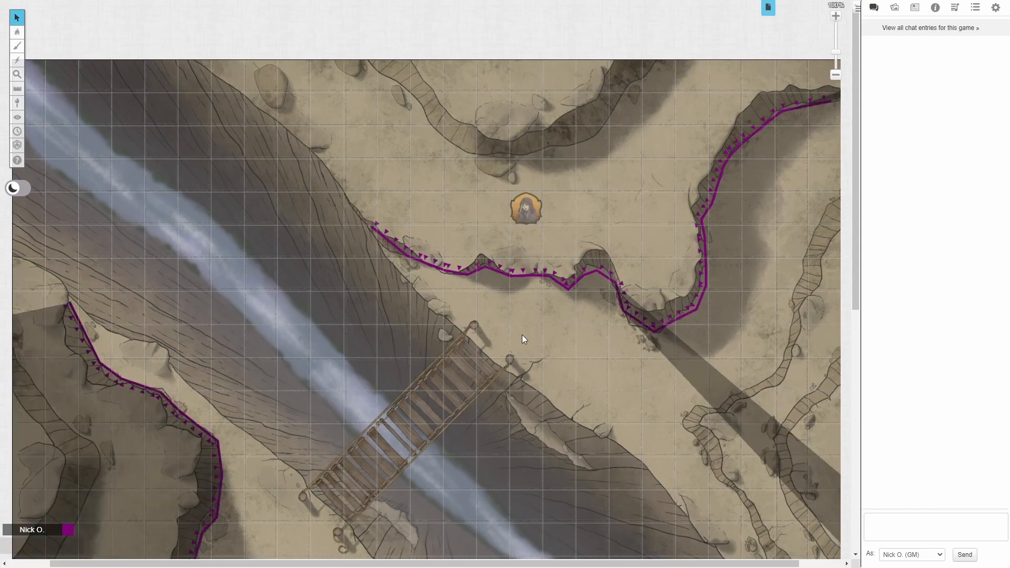
# Flip the upper cliff barrier so it blocks vision from the opposite side.
pyautogui.click(522, 340)
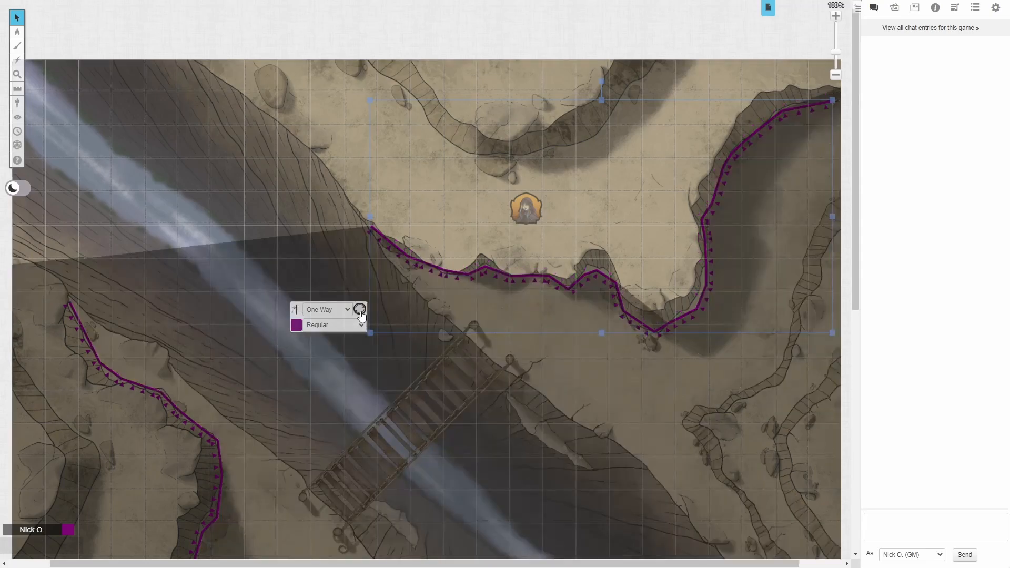
pyautogui.click(515, 219)
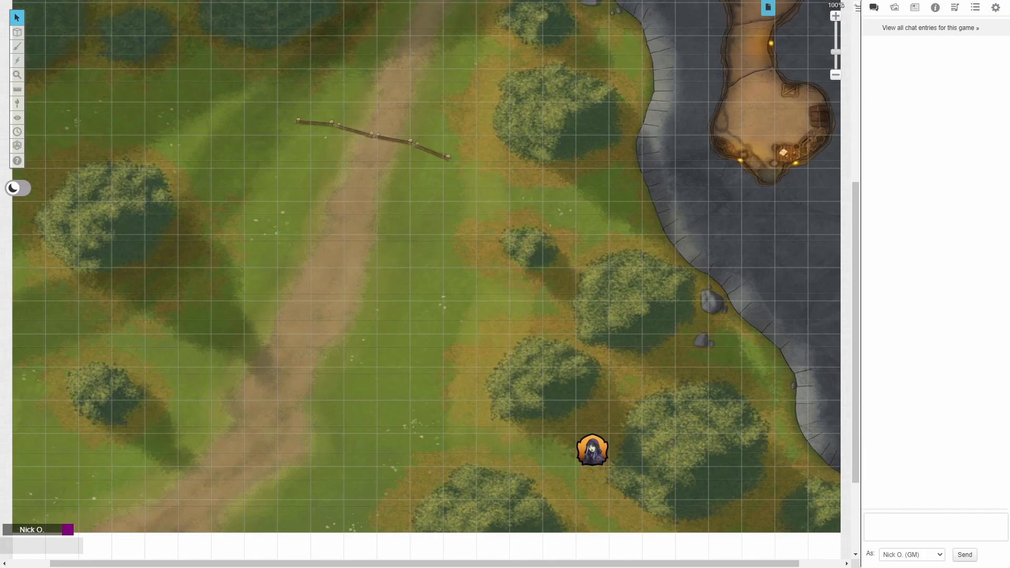
pyautogui.moveTo(78, 309)
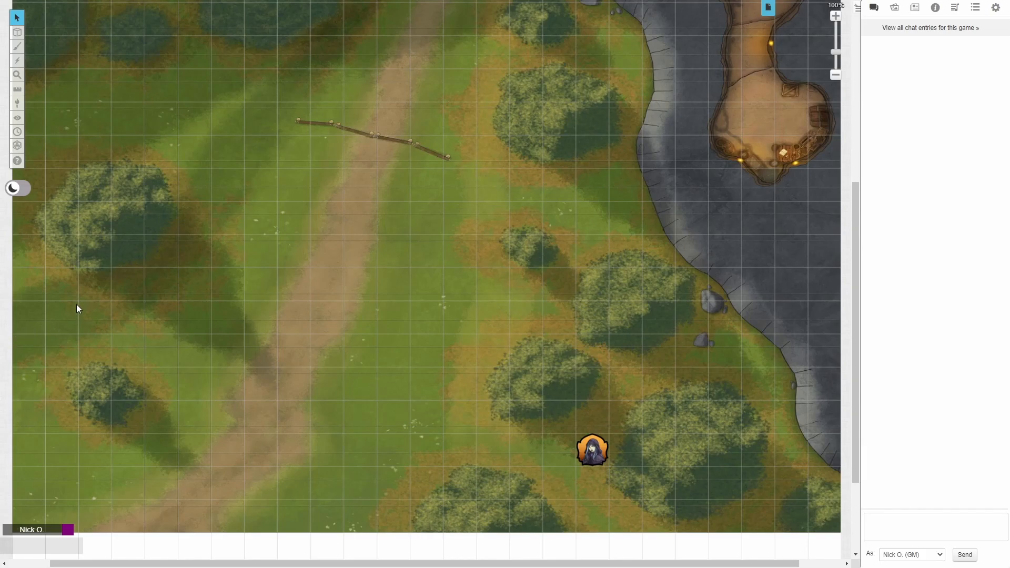
# Trace a one-way polygon barrier around the bush beside the hooded token.
pyautogui.click(16, 32)
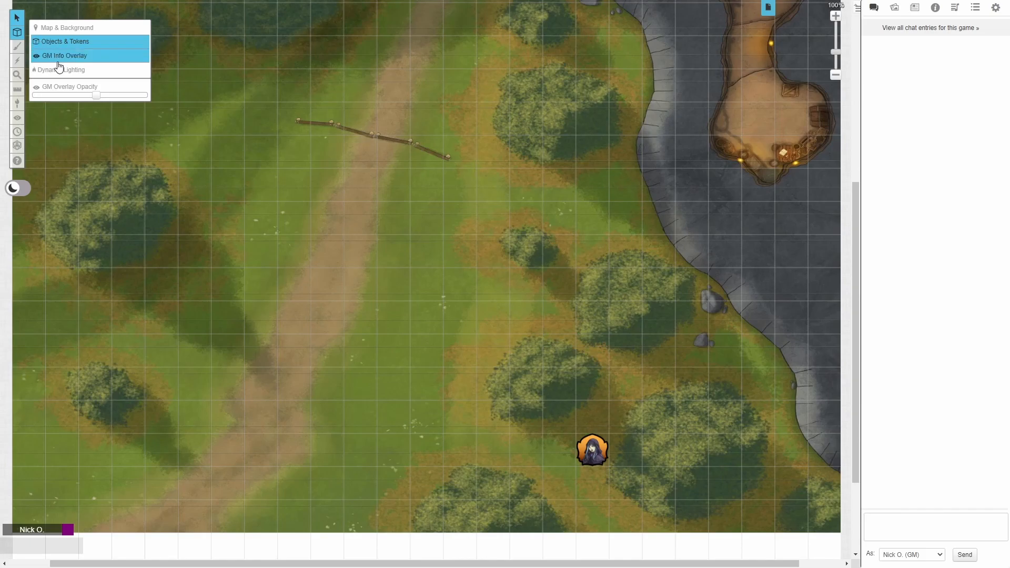
pyautogui.click(17, 46)
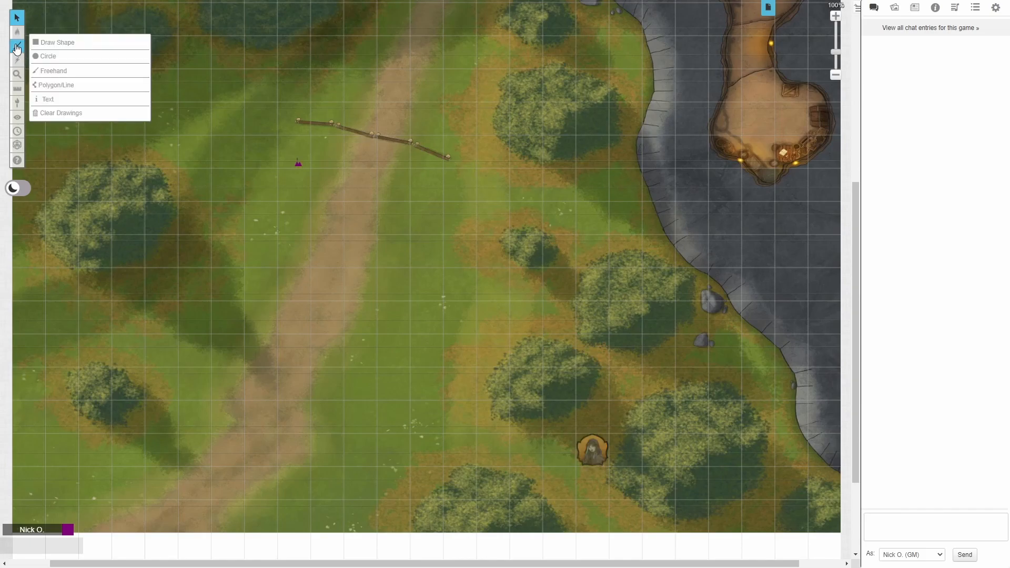
pyautogui.click(16, 46)
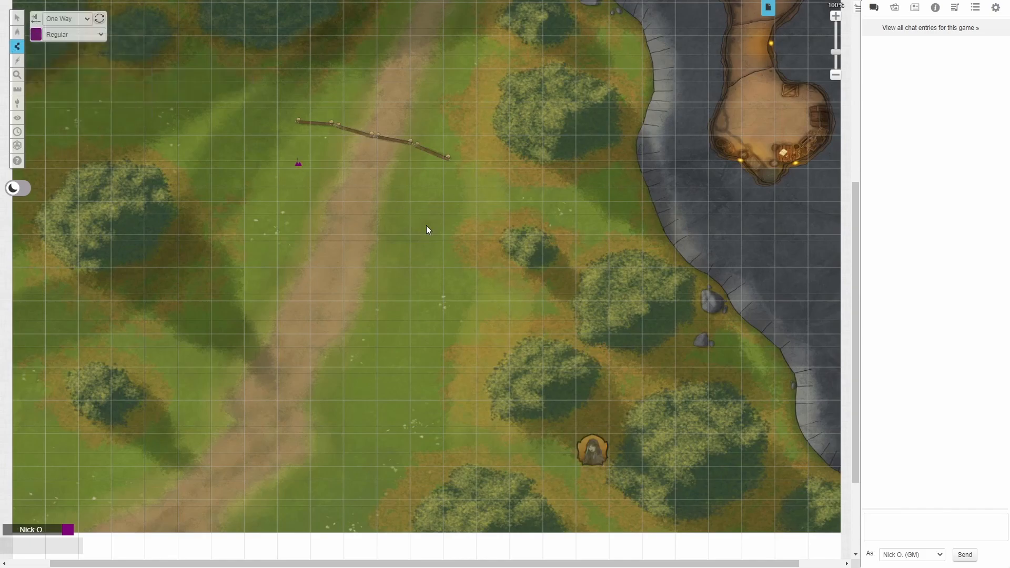
pyautogui.moveTo(517, 347); pyautogui.dragTo(491, 359)
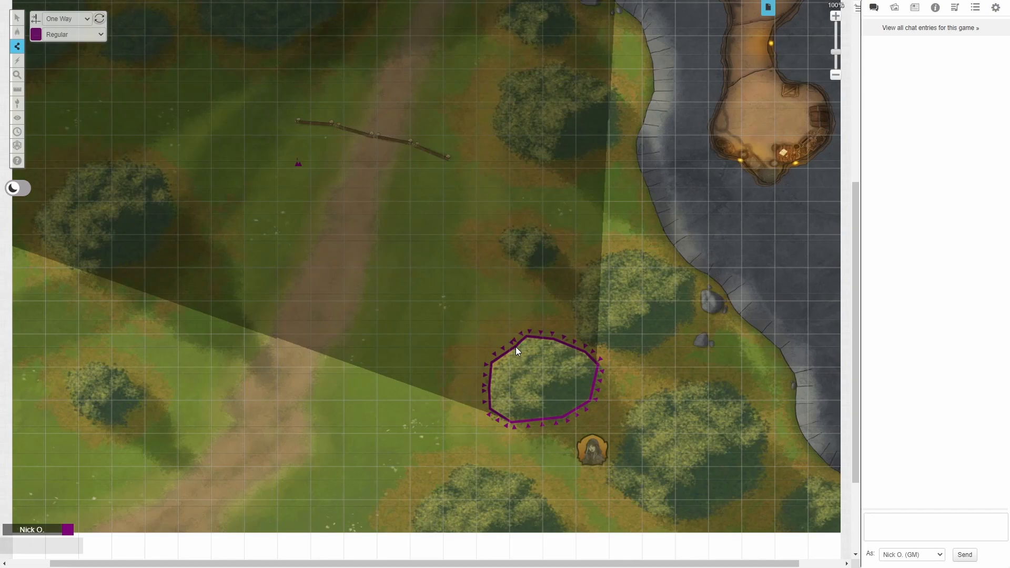
pyautogui.moveTo(523, 342)
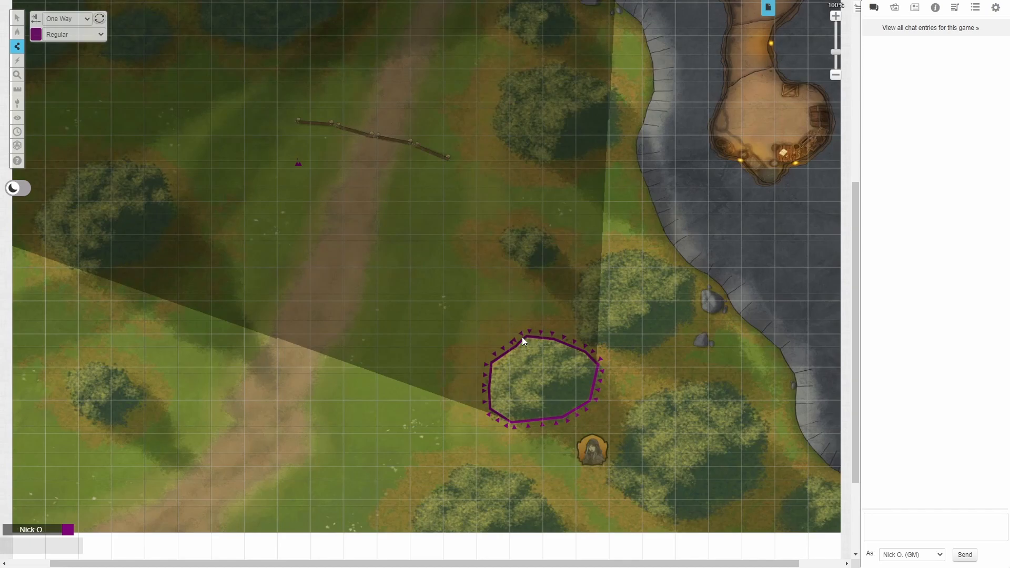
pyautogui.moveTo(499, 354)
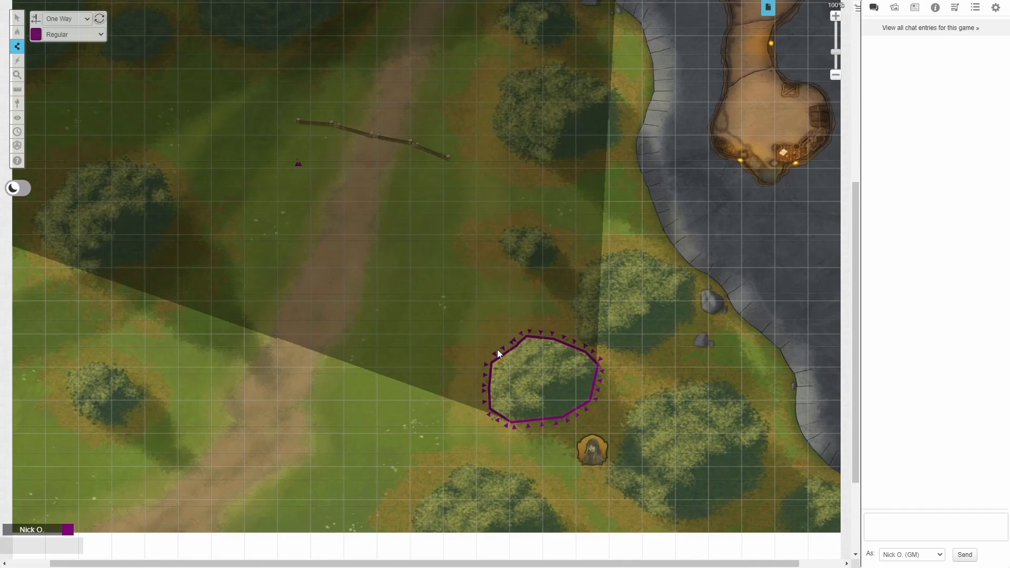
pyautogui.moveTo(565, 431)
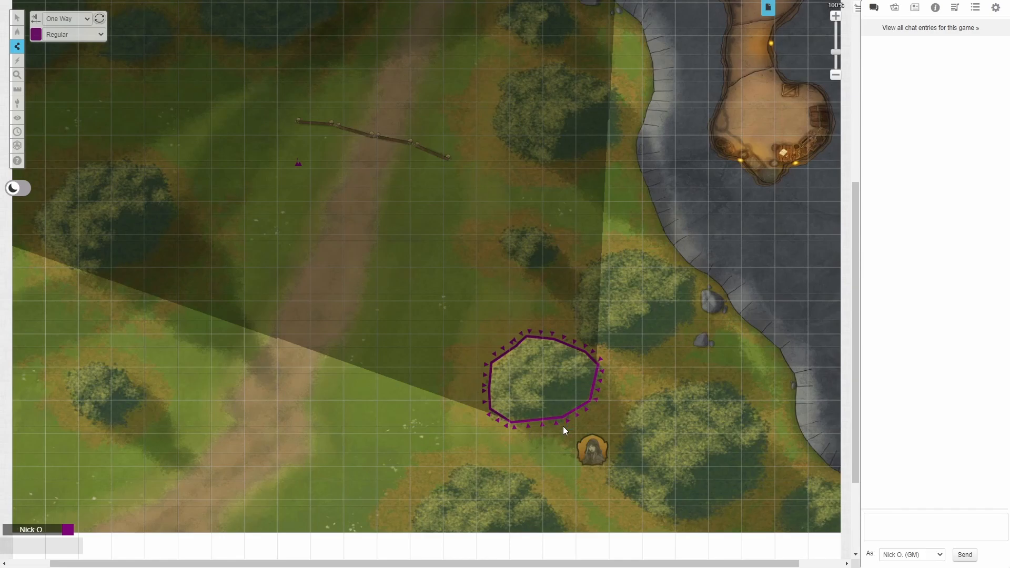
pyautogui.click(17, 18)
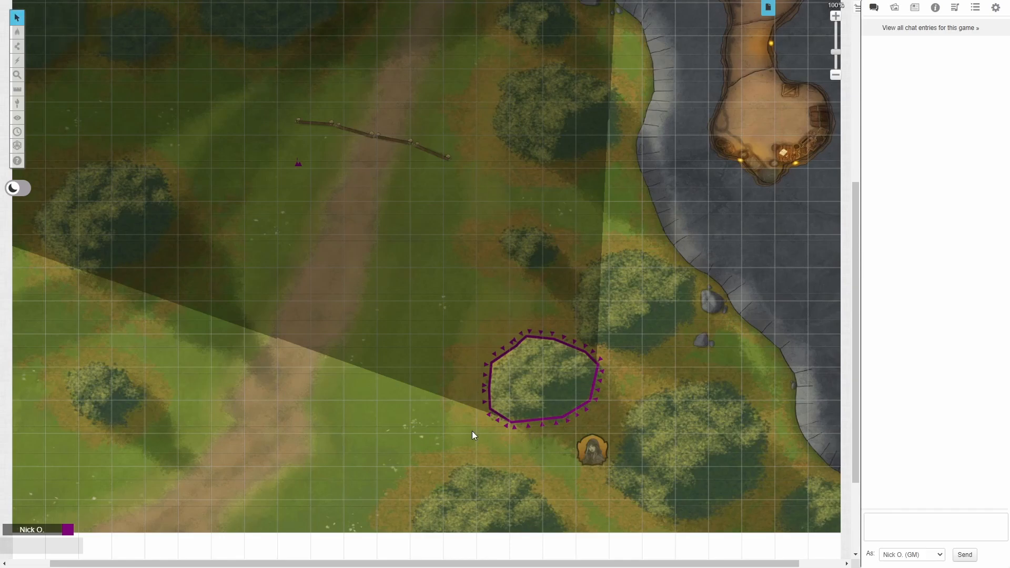
pyautogui.click(591, 447)
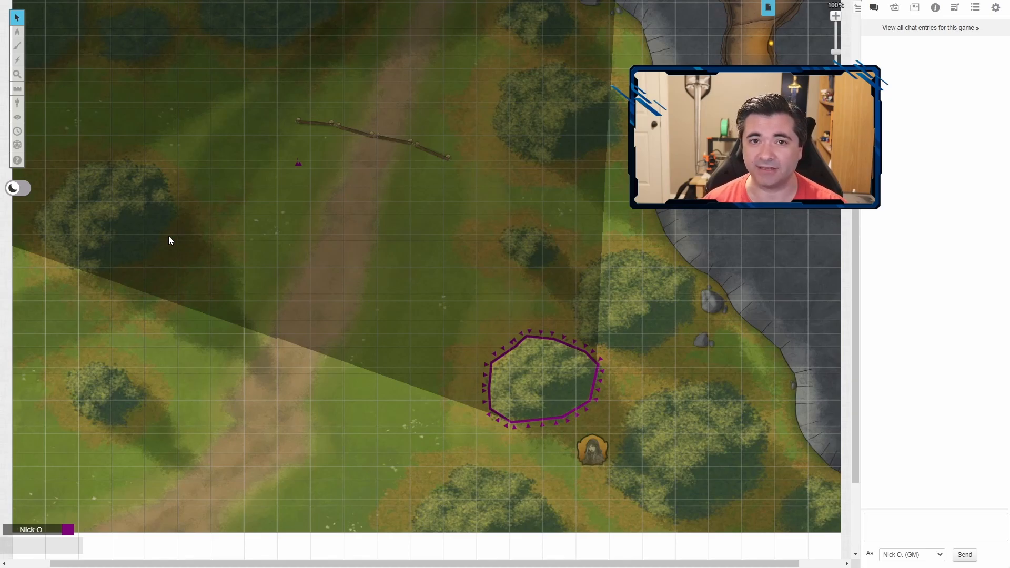
# Draw a circular one-way barrier around the lower-left bush.
pyautogui.click(17, 46)
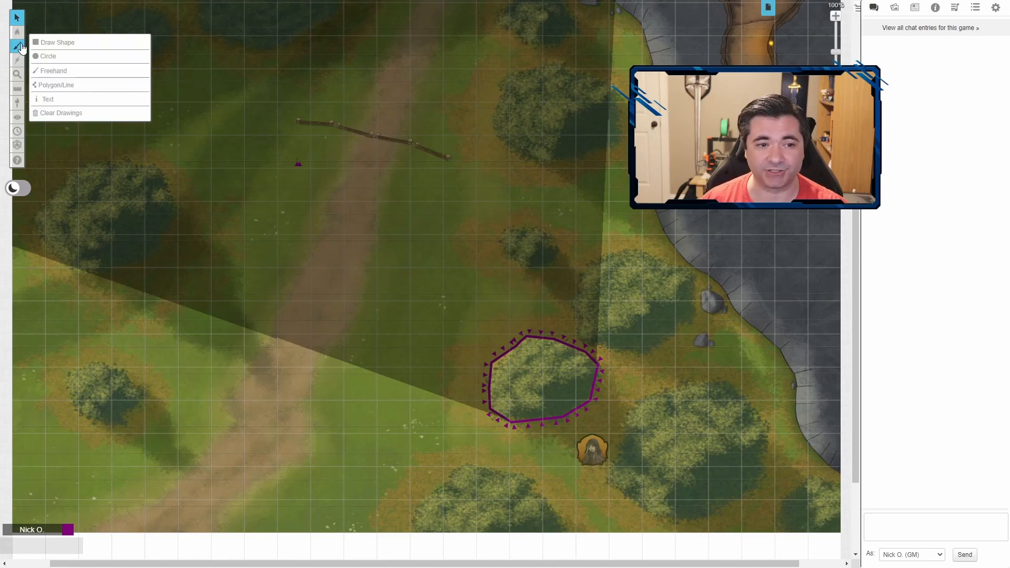
pyautogui.click(46, 56)
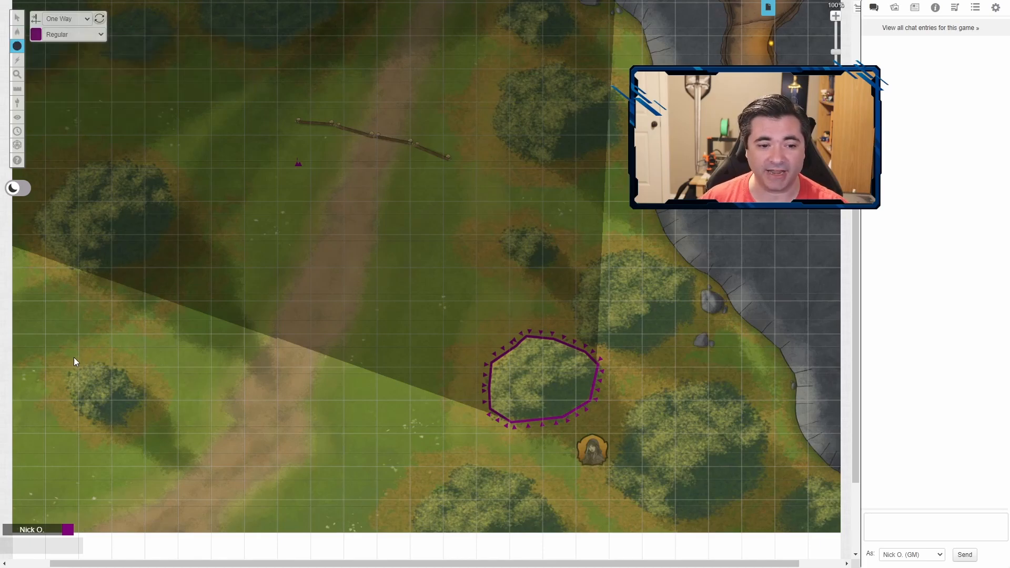
pyautogui.moveTo(74, 361); pyautogui.dragTo(150, 439)
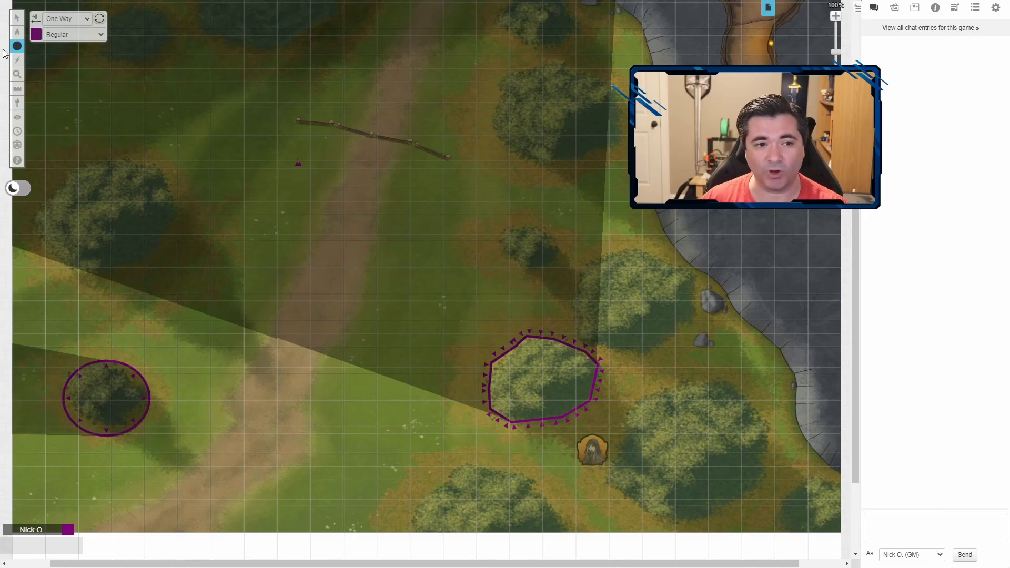
pyautogui.click(17, 17)
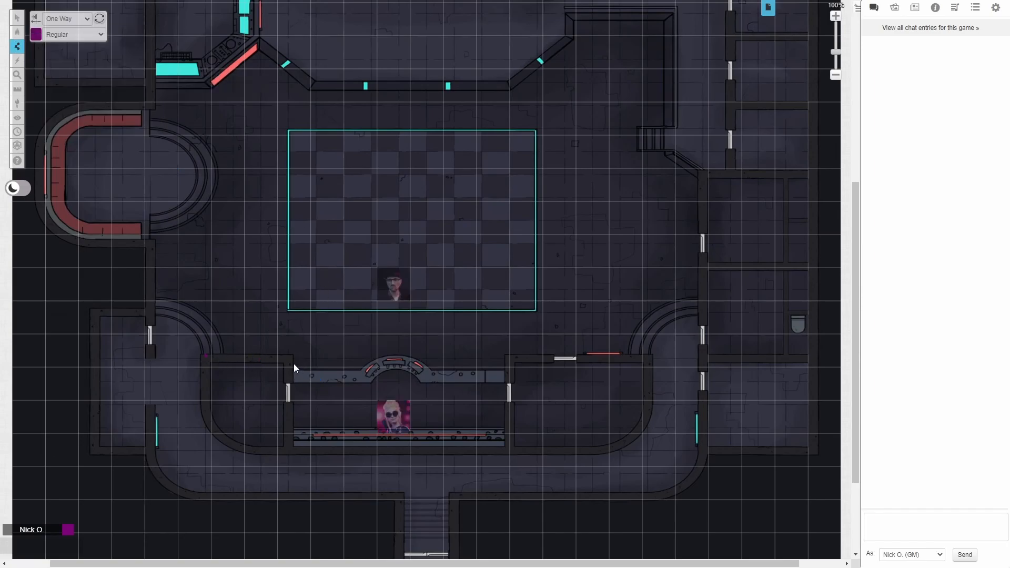
# Draw a one-way barrier along the bar's front wall, then return to the tokens layer.
pyautogui.moveTo(207, 356); pyautogui.dragTo(361, 372)
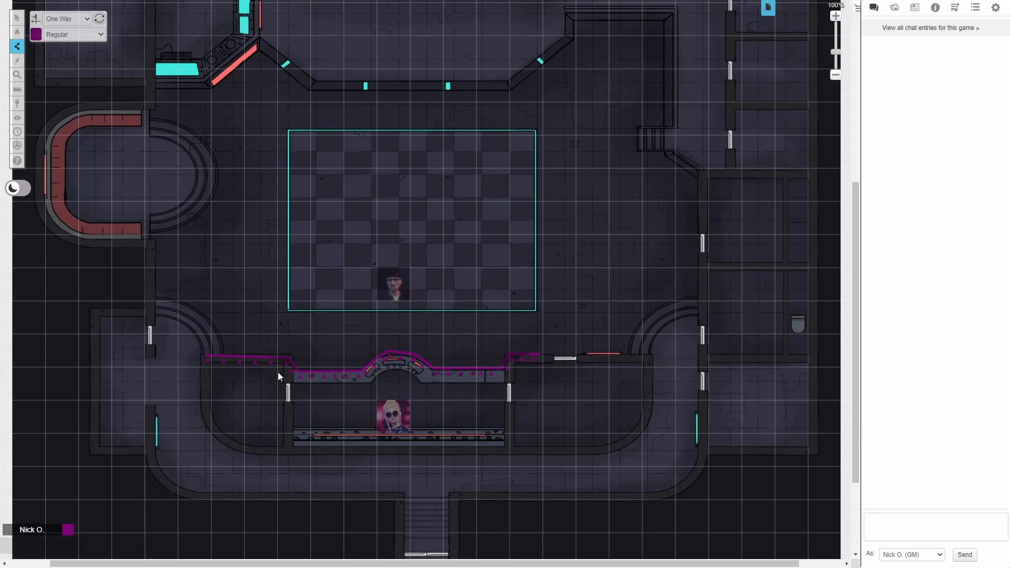
pyautogui.click(17, 46)
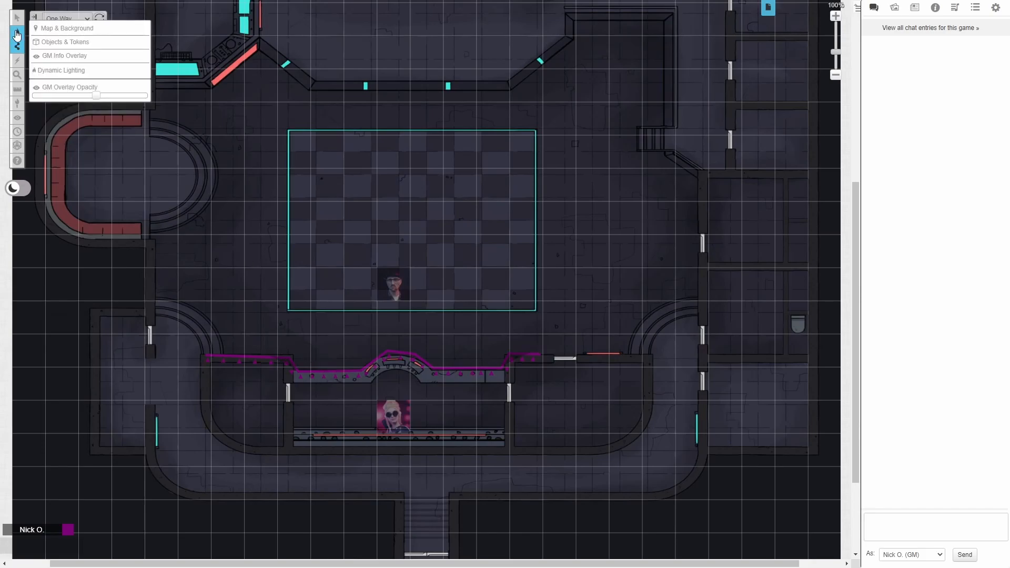
pyautogui.click(393, 416)
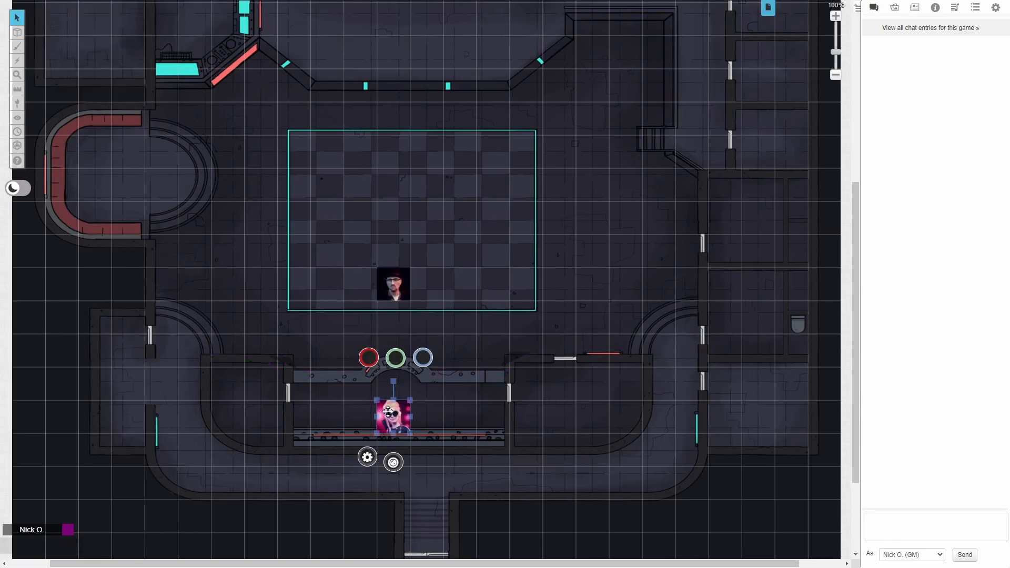